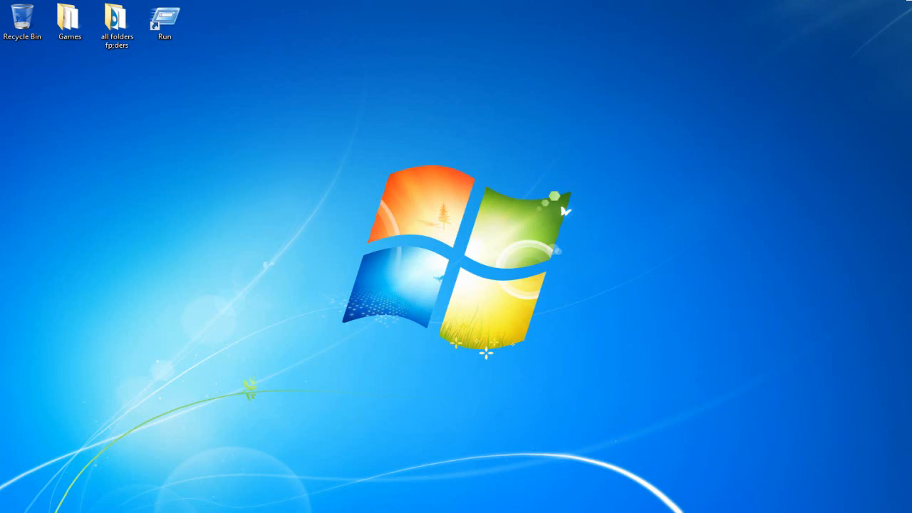
{"action": "mouse_move", "coordinate": [356, 214]}
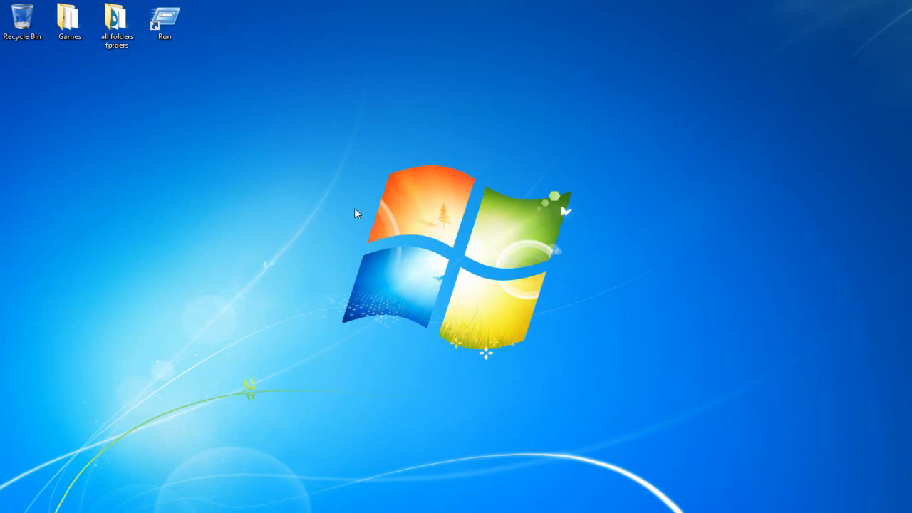
{"action": "mouse_move", "coordinate": [319, 220]}
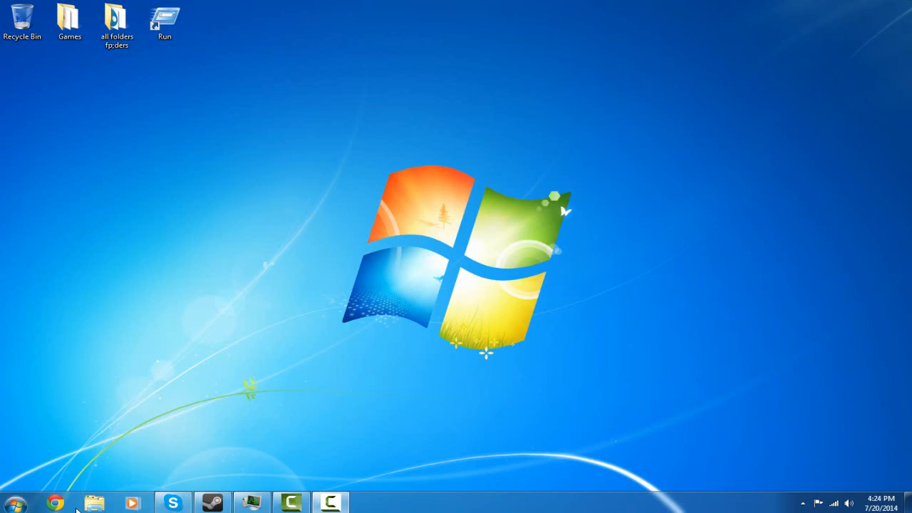
Browse from Computer into Local Disk (C:) to list its top-level folders.
{"action": "left_click", "coordinate": [94, 501]}
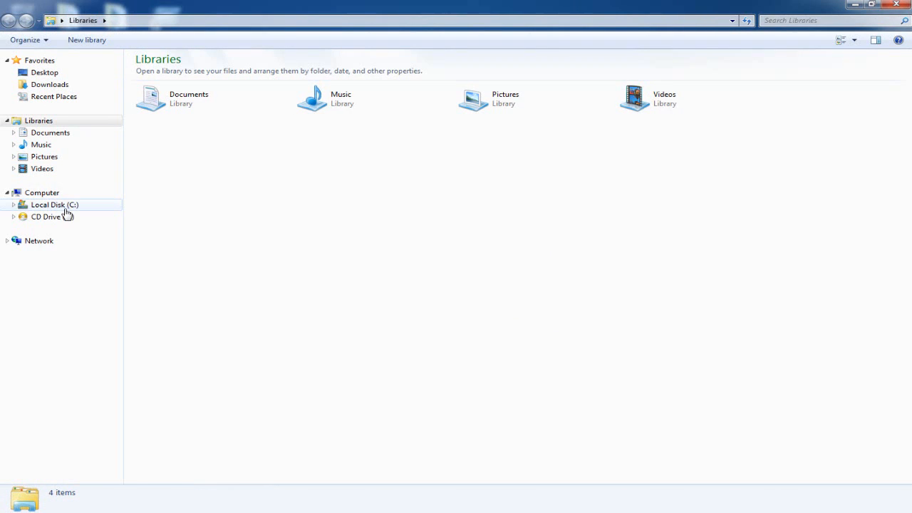
{"action": "left_click", "coordinate": [41, 192]}
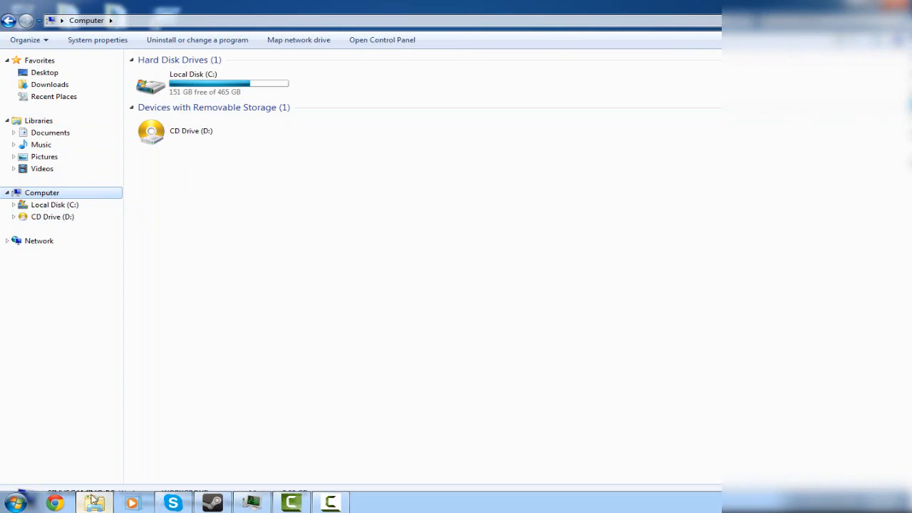
{"action": "left_click", "coordinate": [15, 501]}
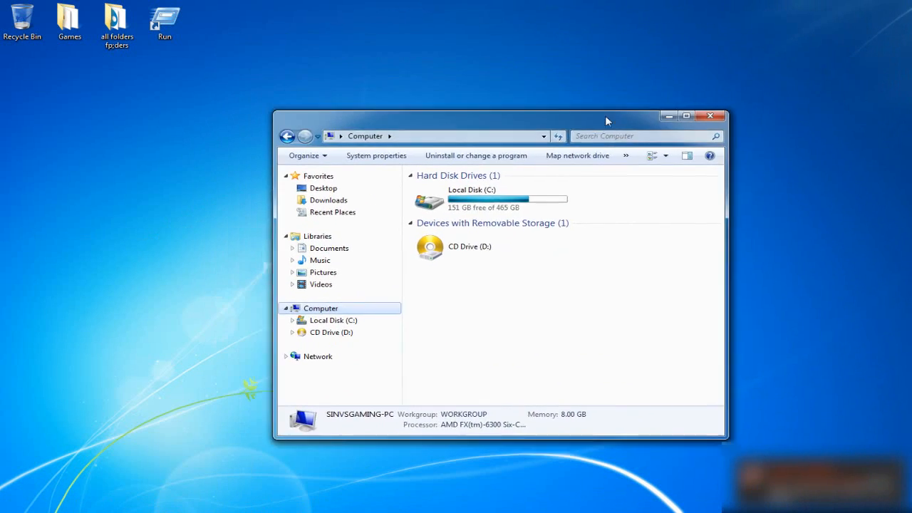
{"action": "left_click", "coordinate": [686, 115]}
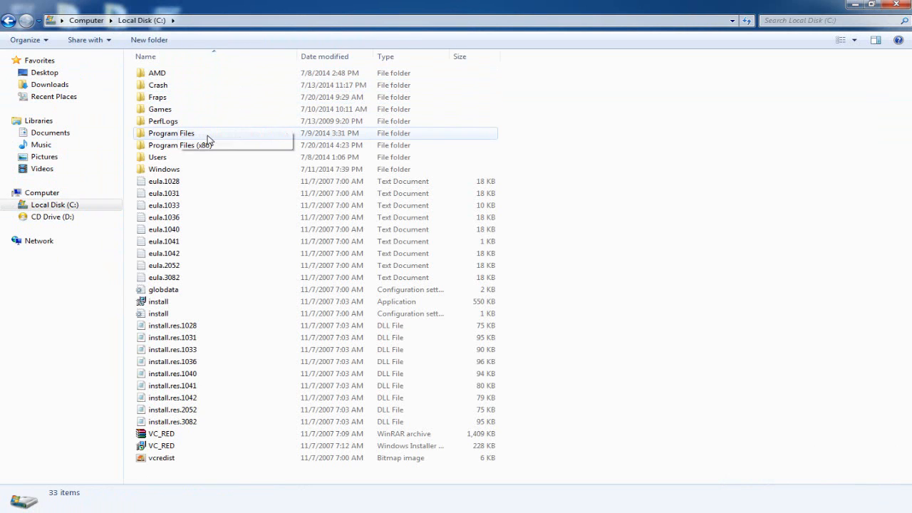
{"action": "mouse_move", "coordinate": [243, 136]}
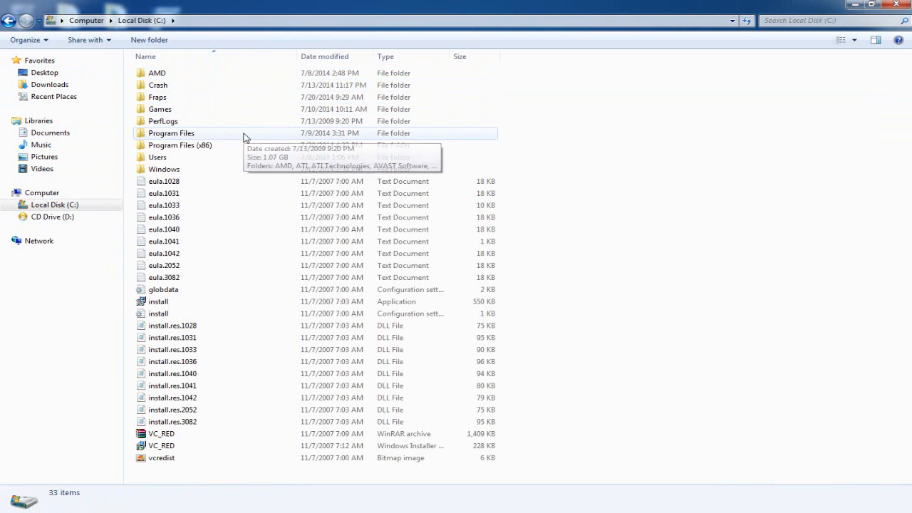
{"action": "mouse_move", "coordinate": [249, 145]}
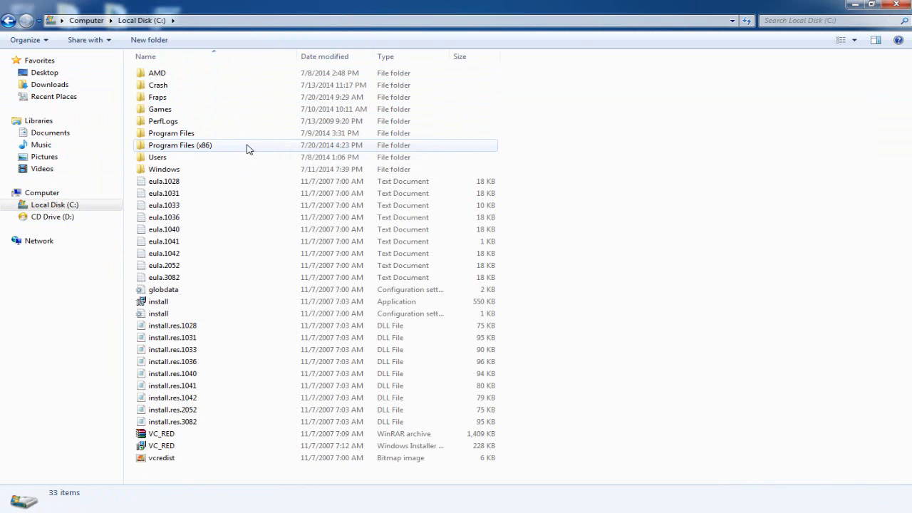
{"action": "mouse_move", "coordinate": [249, 147]}
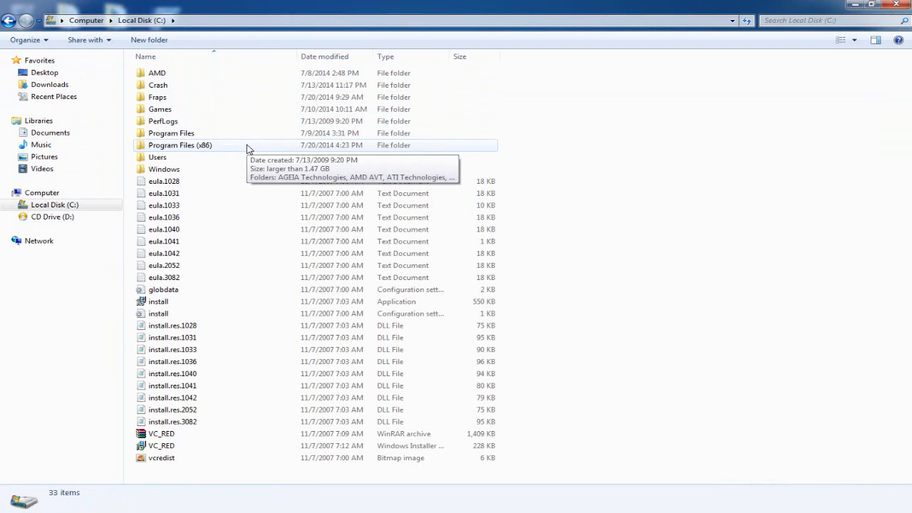
Navigate Program Files (x86) > Steam > SteamApps > common to reach the installed game folders.
{"action": "double_click", "coordinate": [180, 146]}
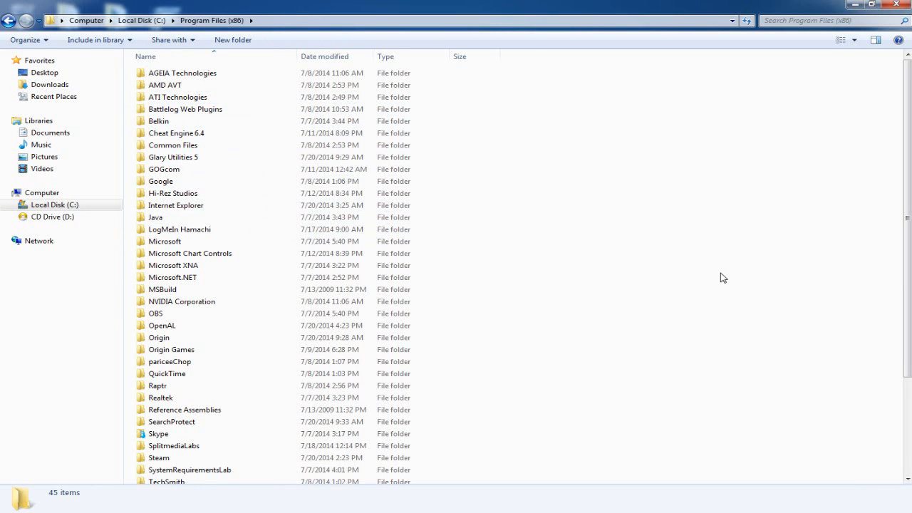
{"action": "scroll", "scroll_direction": "down", "scroll_amount": 3}
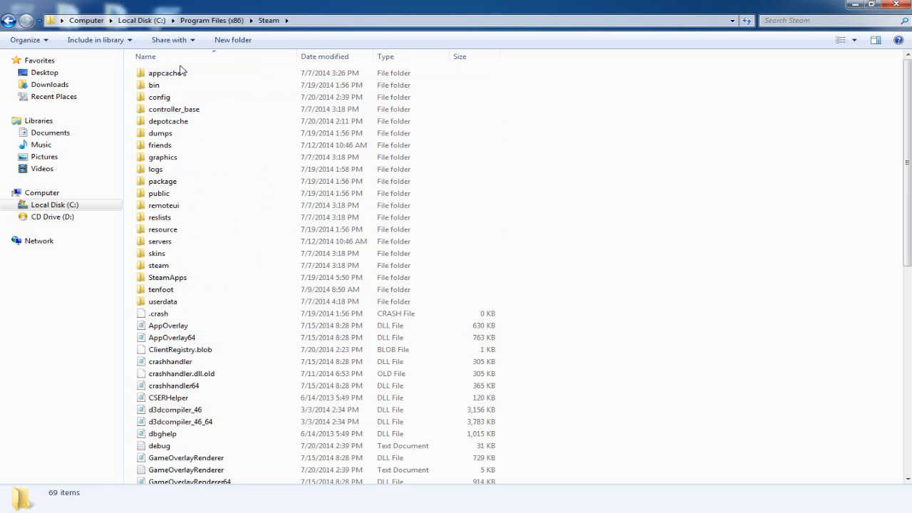
{"action": "left_click", "coordinate": [160, 194]}
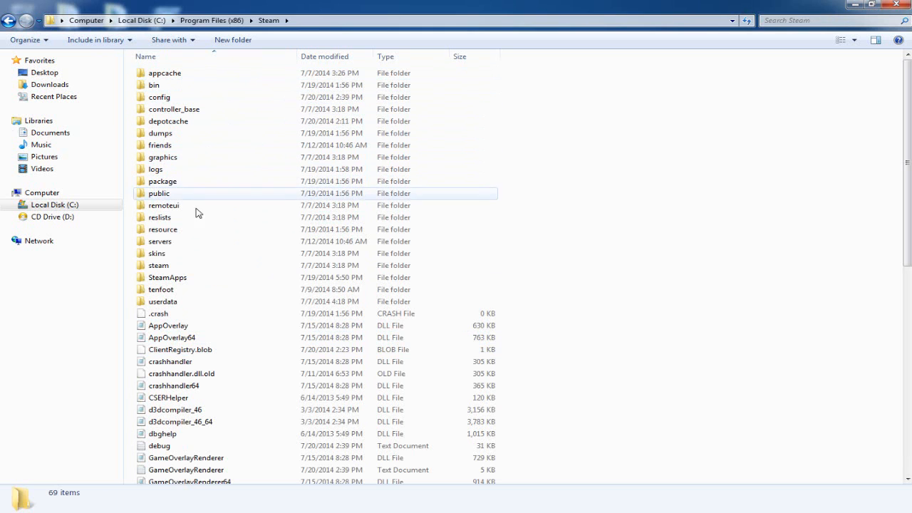
{"action": "left_click", "coordinate": [168, 277]}
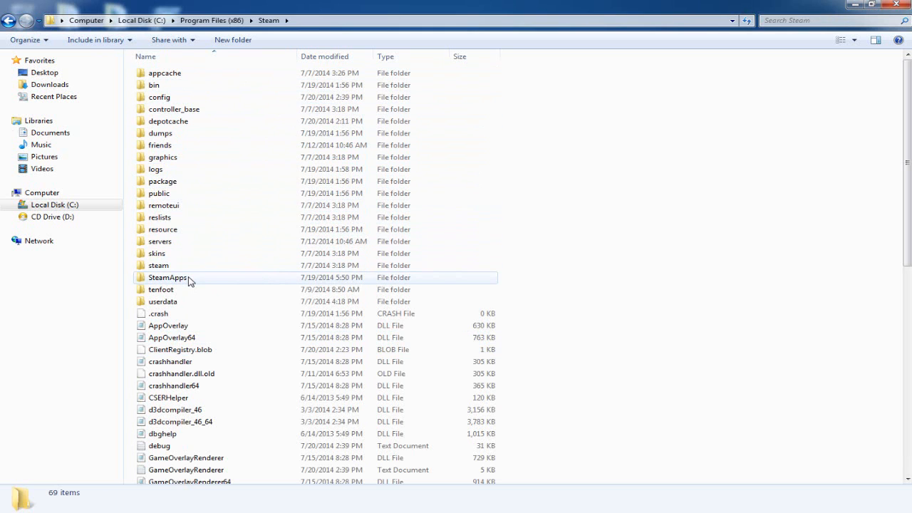
{"action": "double_click", "coordinate": [168, 276]}
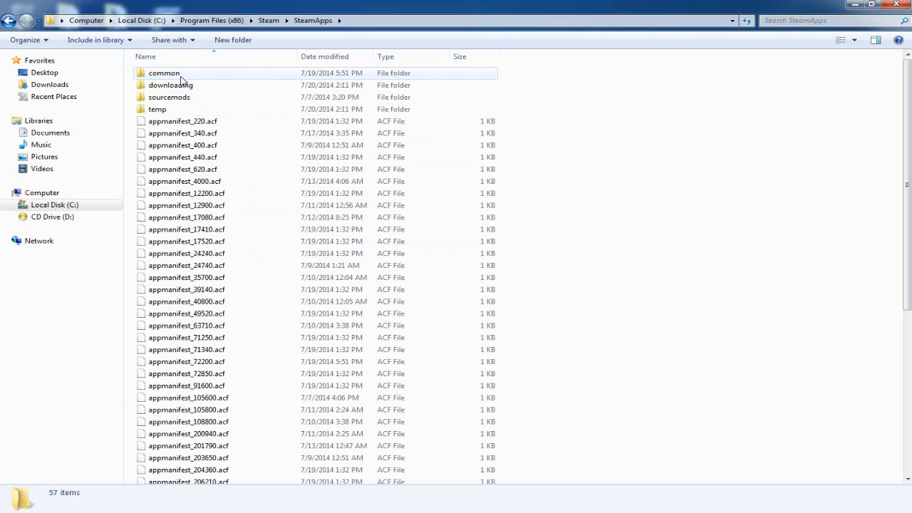
{"action": "mouse_move", "coordinate": [187, 74]}
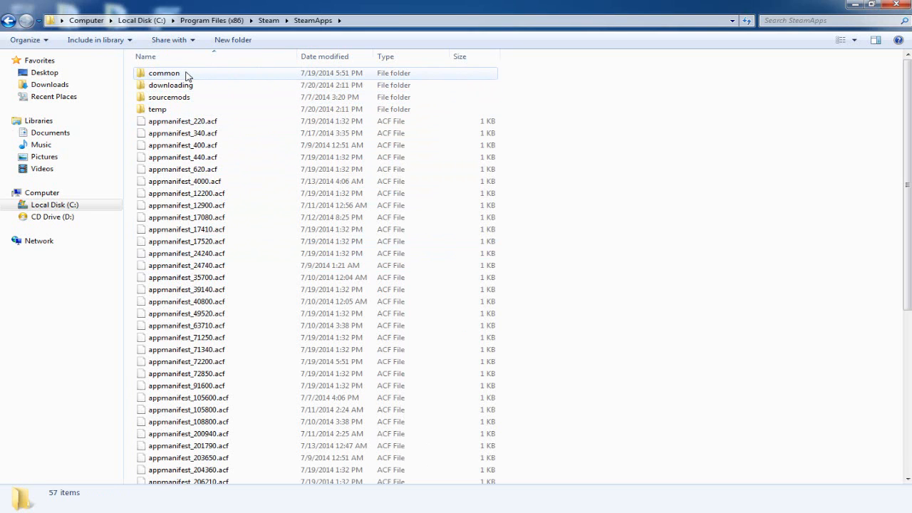
{"action": "double_click", "coordinate": [164, 72]}
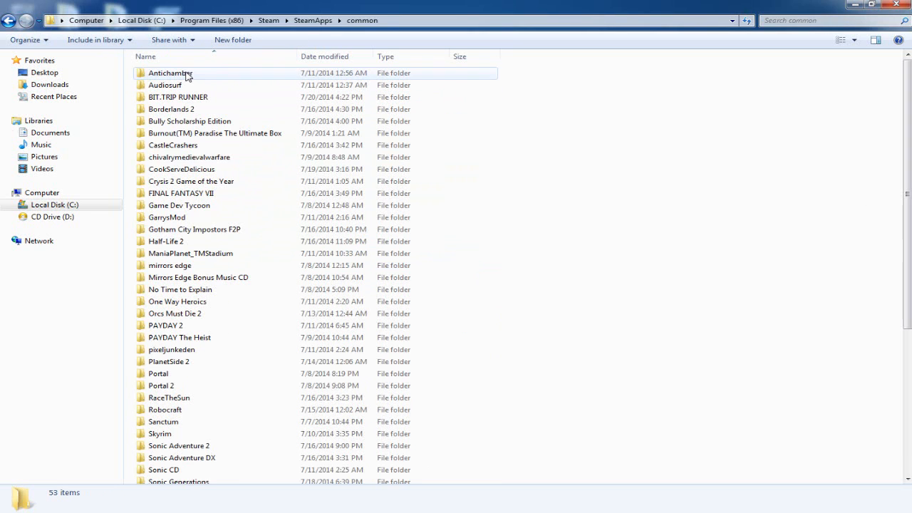
{"action": "scroll", "scroll_direction": "down", "scroll_amount": 3}
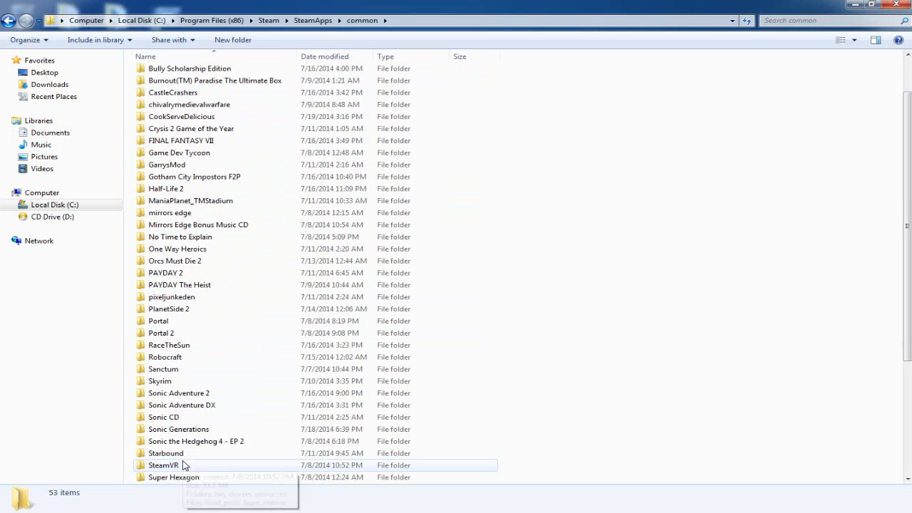
Select DefaultInput.cfg and AudioConfig.cfg inside the Sonic Generations folder for deletion.
{"action": "double_click", "coordinate": [178, 429]}
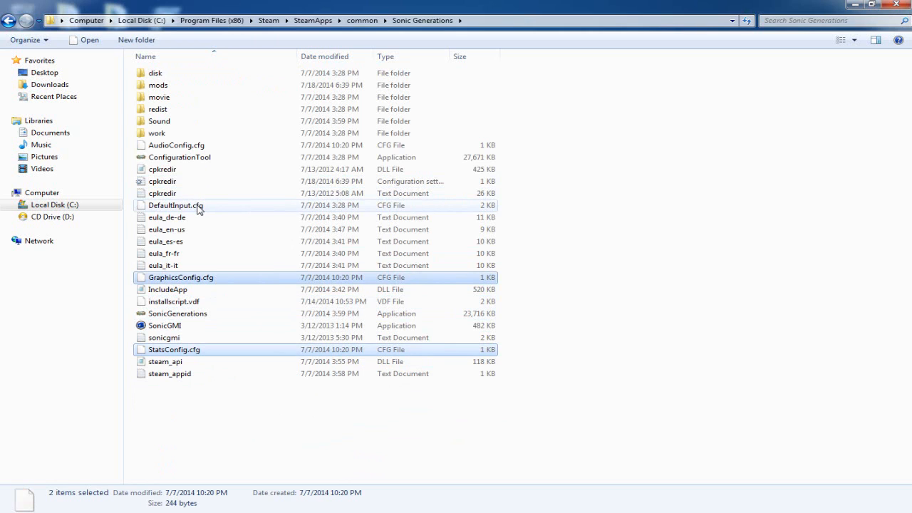
{"action": "left_click", "coordinate": [175, 205]}
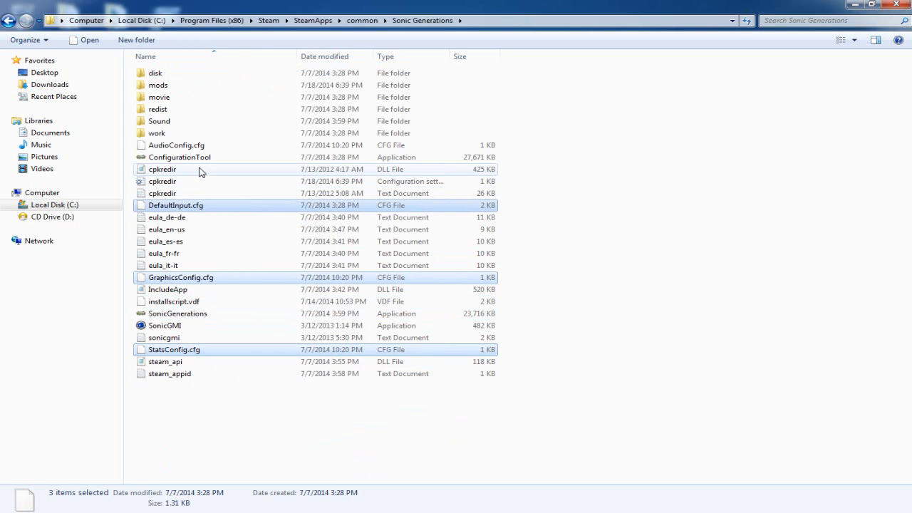
{"action": "left_click", "coordinate": [177, 145]}
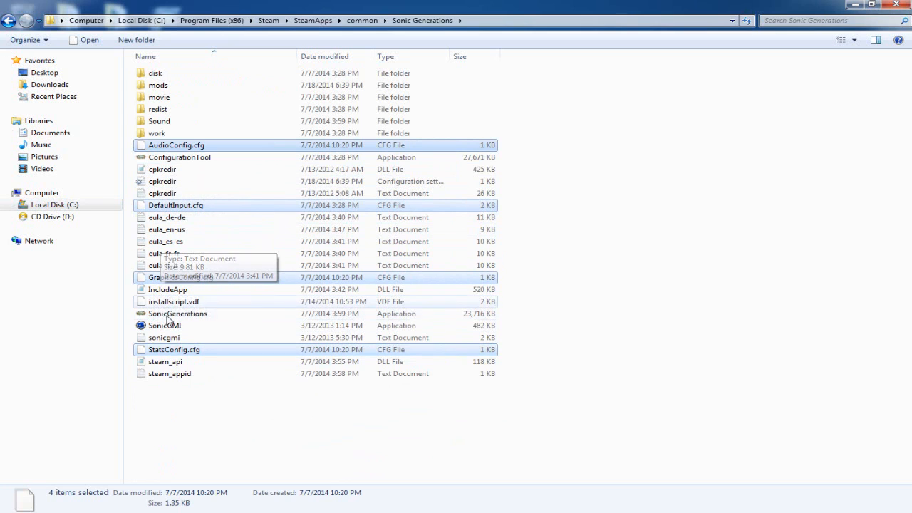
{"action": "mouse_move", "coordinate": [136, 273]}
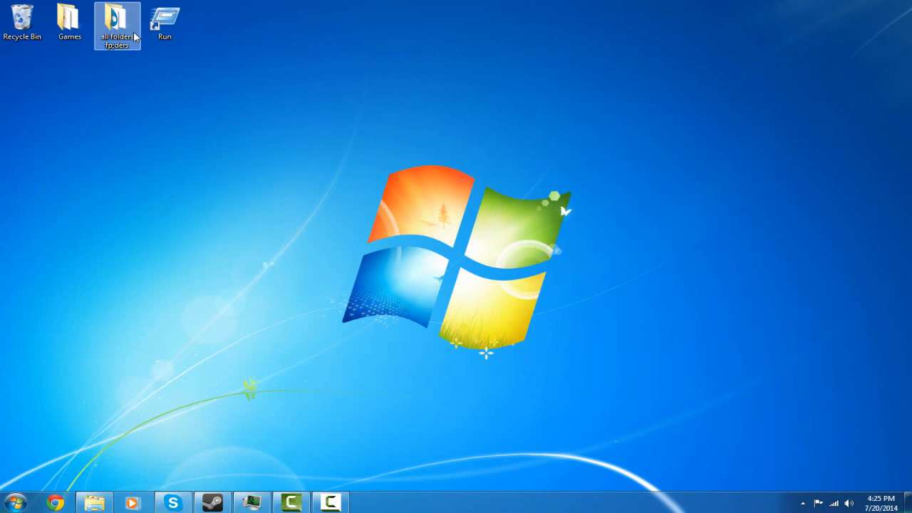
Start Sonic Generations from the Steam library and dismiss the missing graphics configuration error.
{"action": "double_click", "coordinate": [69, 22]}
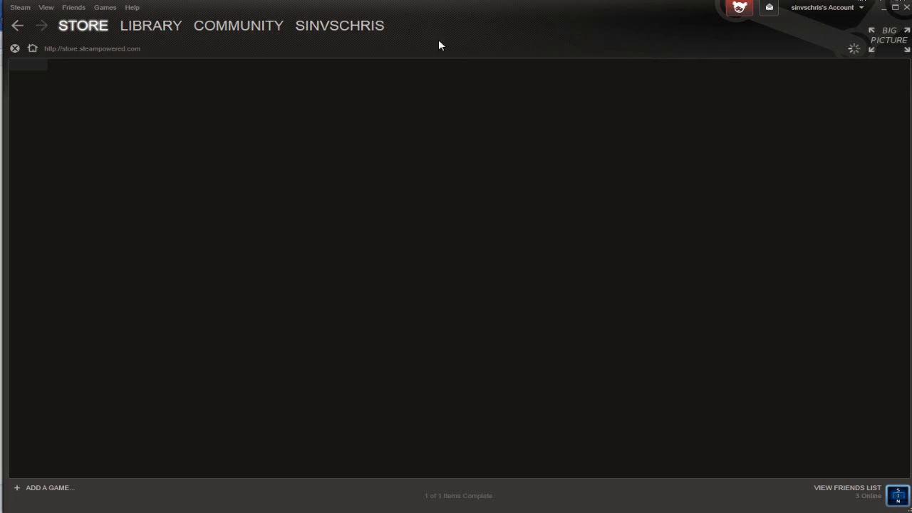
{"action": "left_click", "coordinate": [151, 26]}
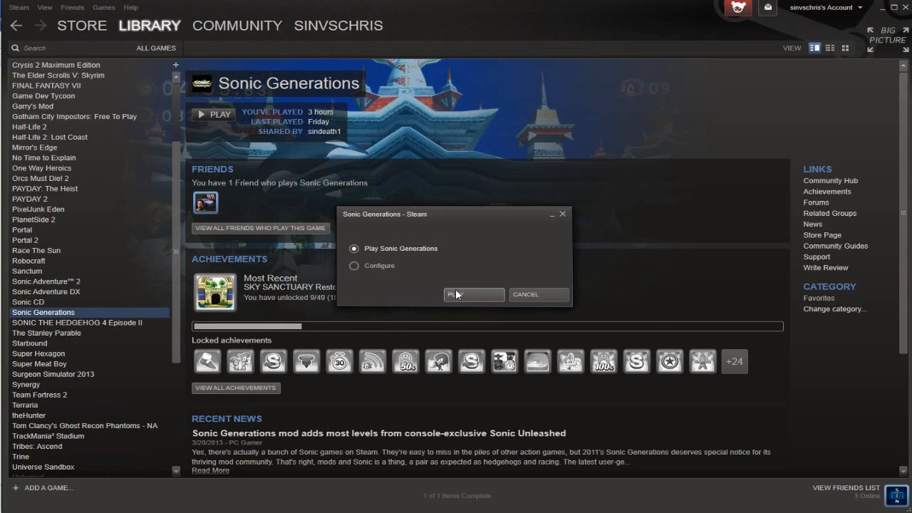
{"action": "left_click", "coordinate": [471, 293]}
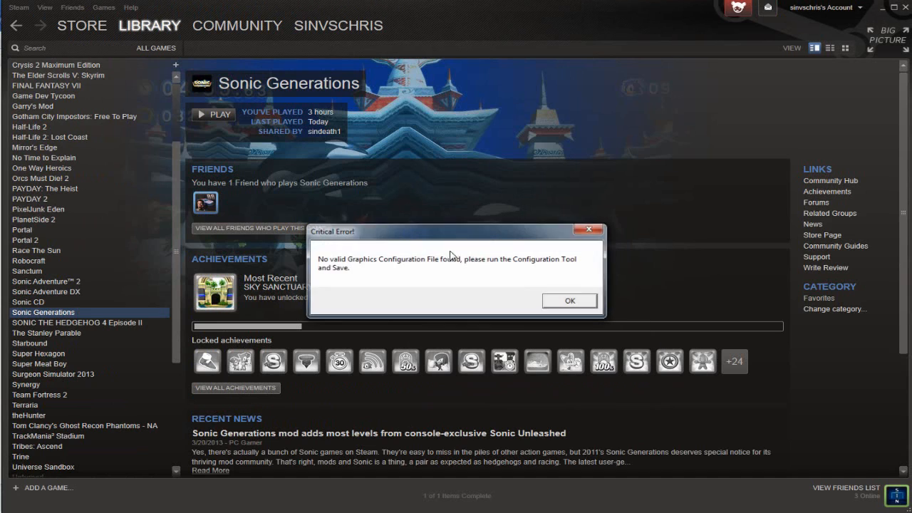
{"action": "mouse_move", "coordinate": [365, 277]}
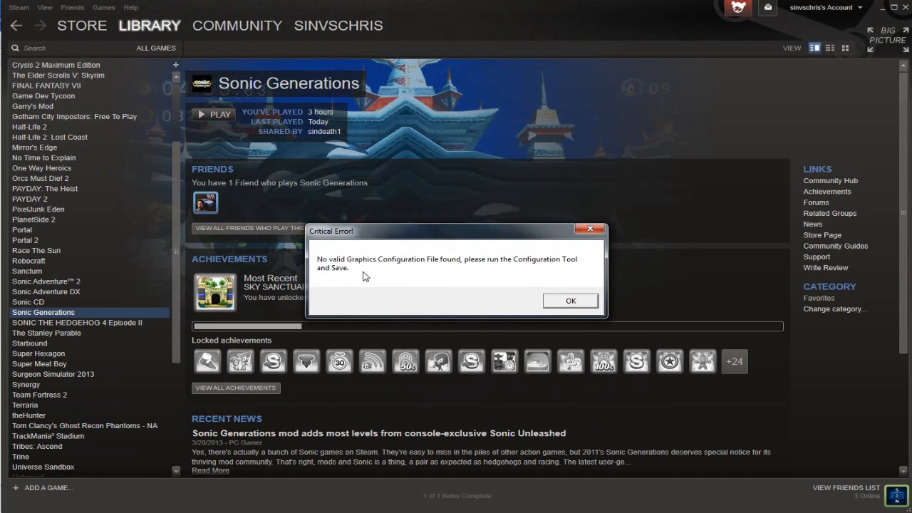
{"action": "left_click", "coordinate": [570, 299]}
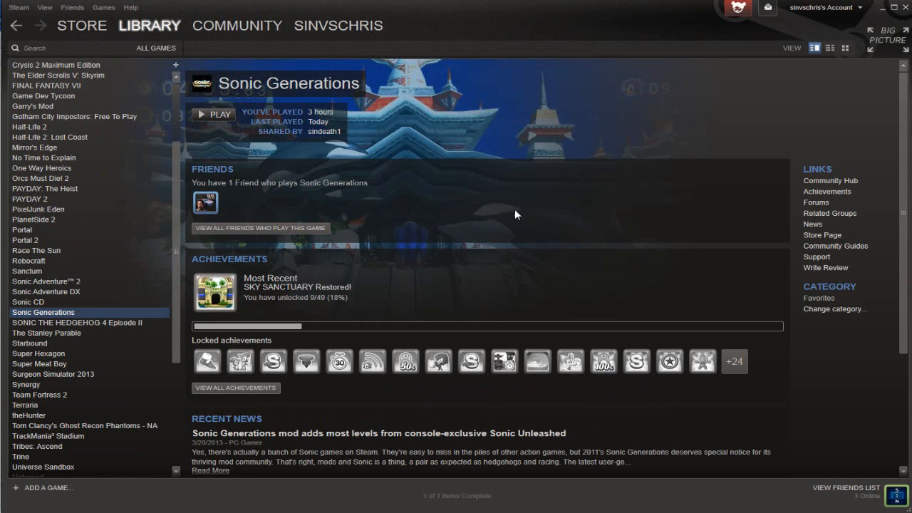
In the configuration tool, raise Shadow Quality from Low to High and save the settings.
{"action": "left_click", "coordinate": [213, 114]}
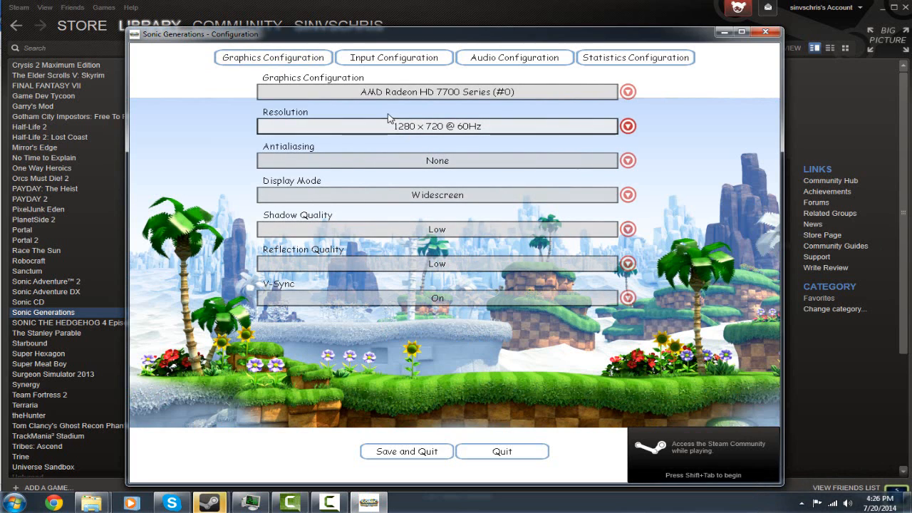
{"action": "left_click", "coordinate": [627, 228]}
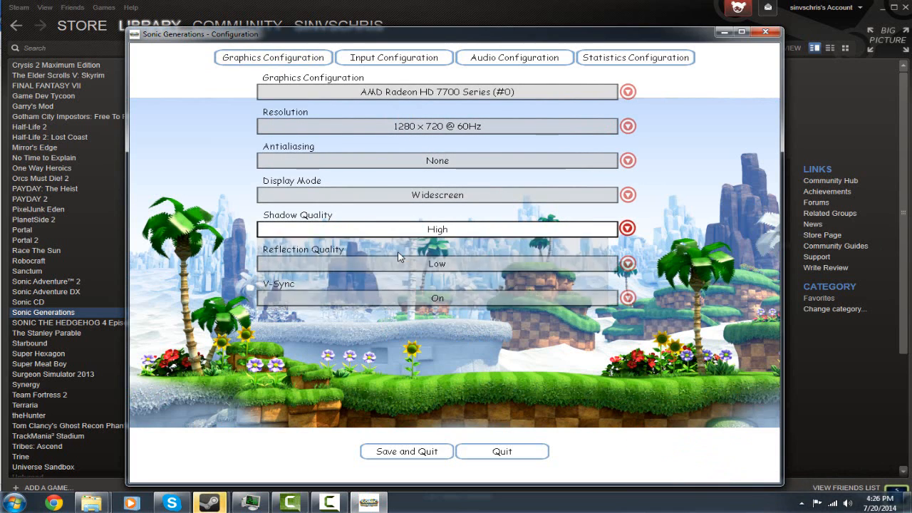
{"action": "left_click", "coordinate": [502, 450]}
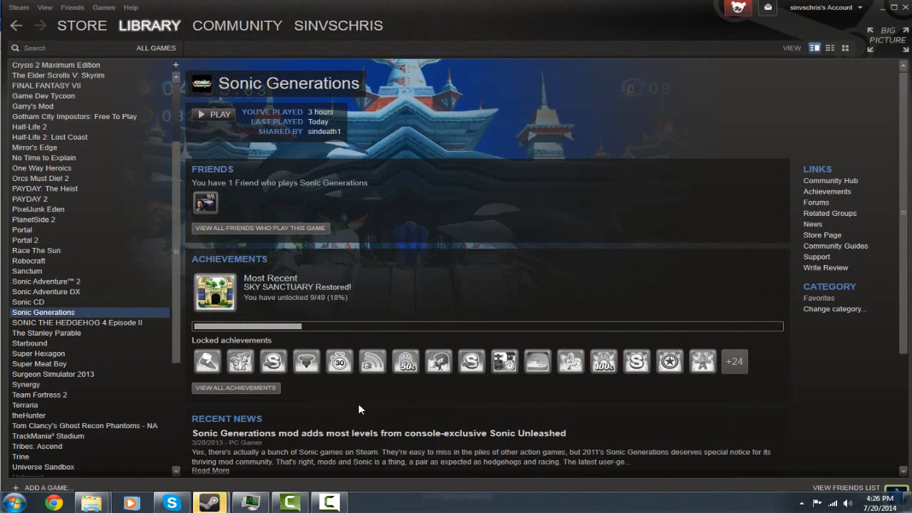
{"action": "mouse_move", "coordinate": [250, 300]}
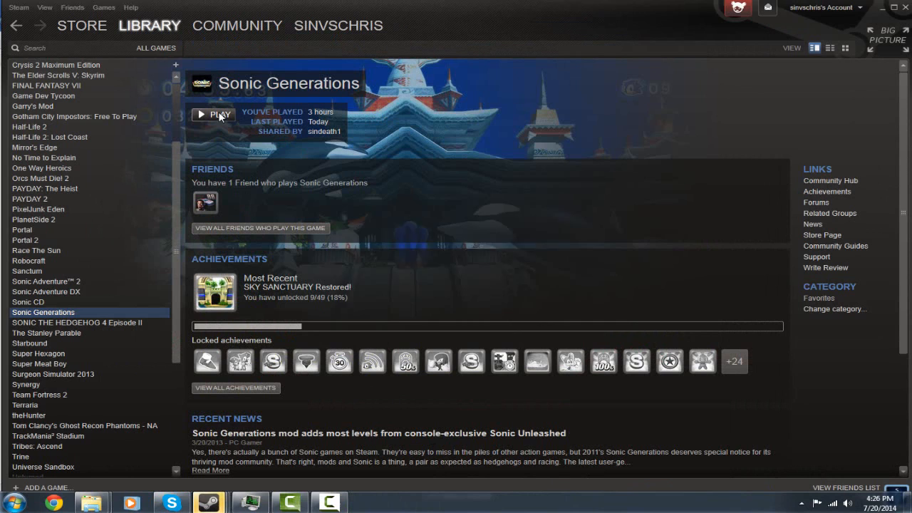
Play Sonic Generations from its library page so it reaches the SEGA logo.
{"action": "left_click", "coordinate": [218, 114]}
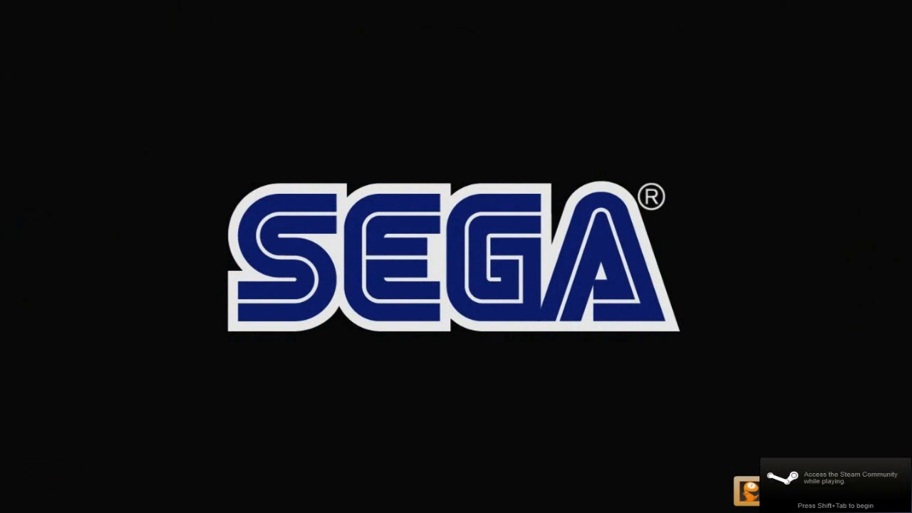